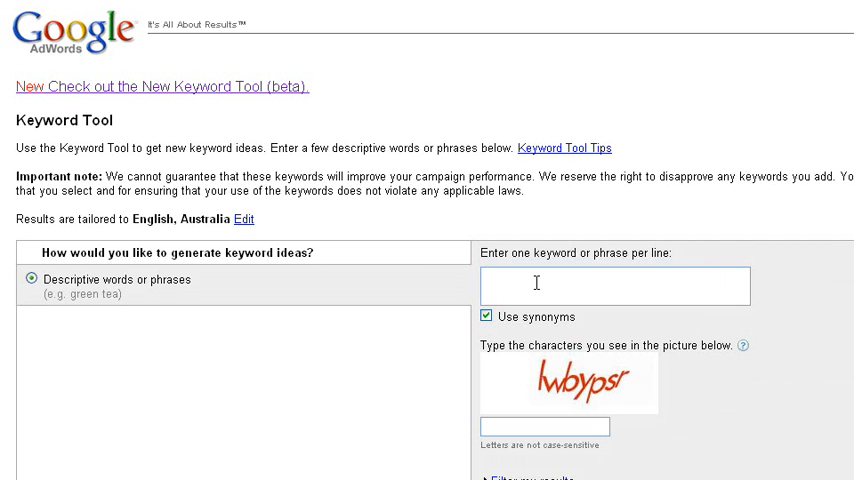
pyautogui.moveTo(396, 170)
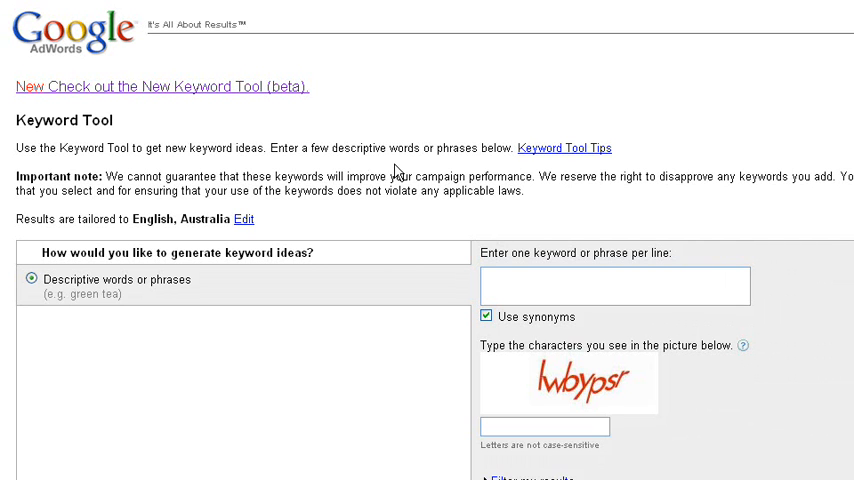
pyautogui.moveTo(206, 78)
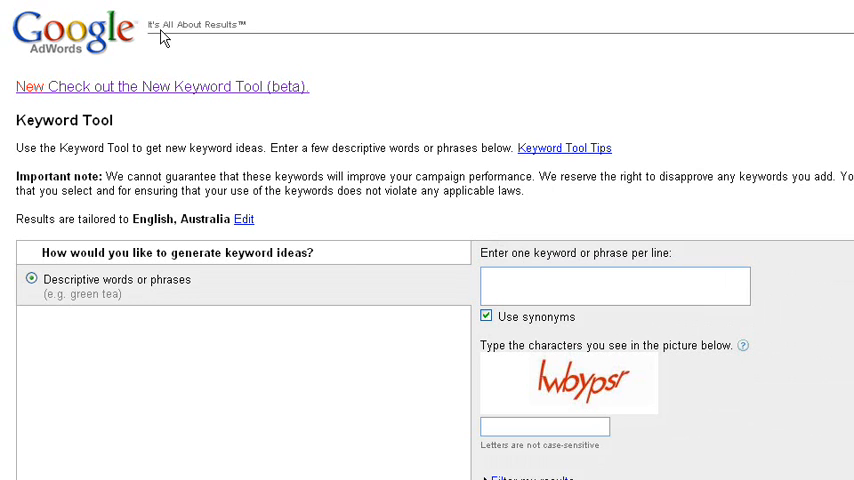
pyautogui.moveTo(348, 188)
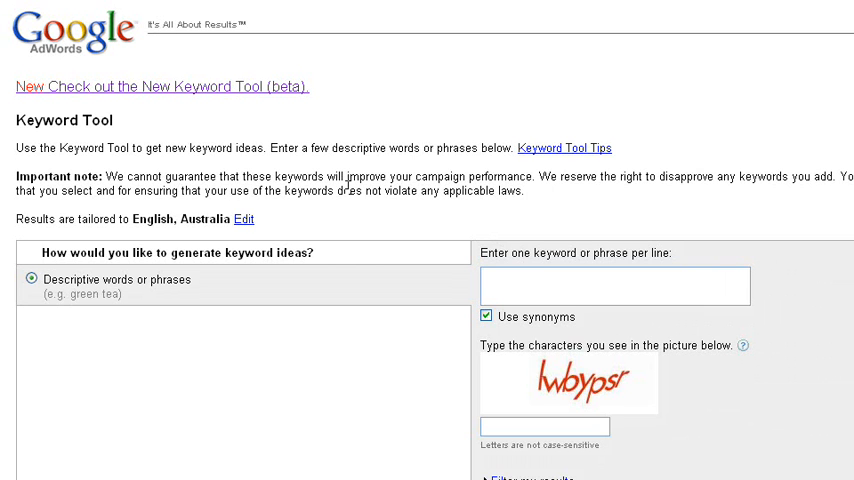
pyautogui.moveTo(124, 92)
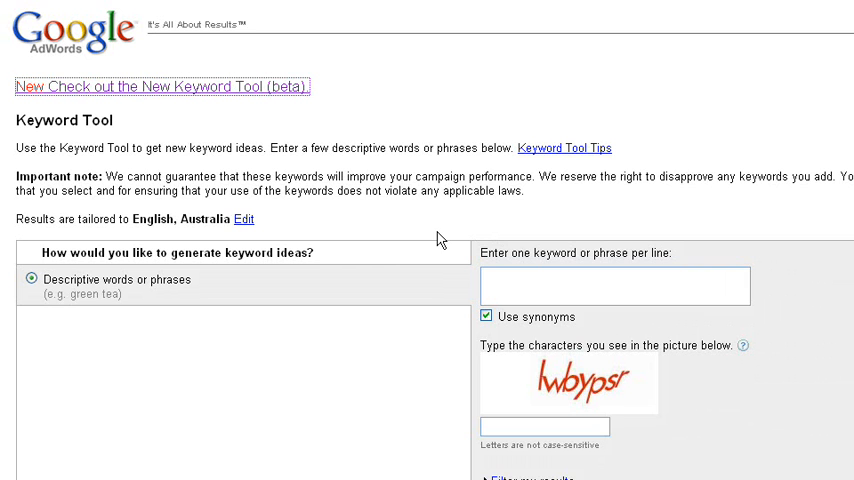
# Switch to the new Keyword Tool (beta) and focus the website box without entering anything
pyautogui.click(160, 86)
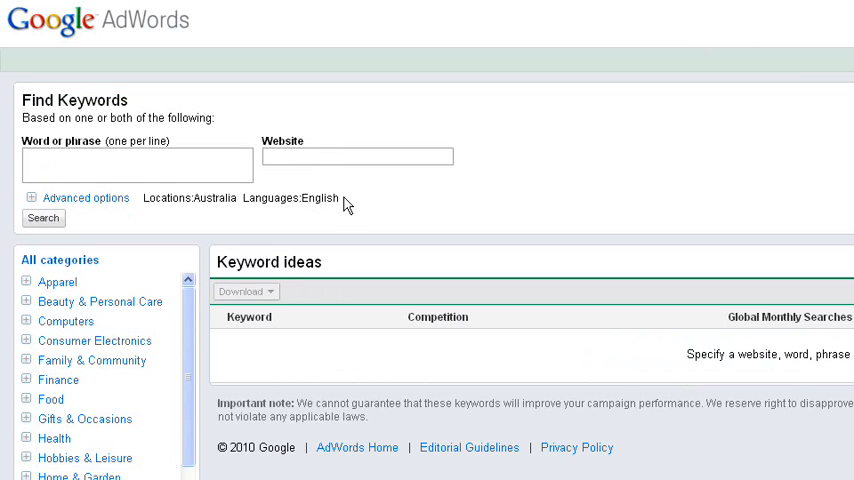
pyautogui.moveTo(248, 158)
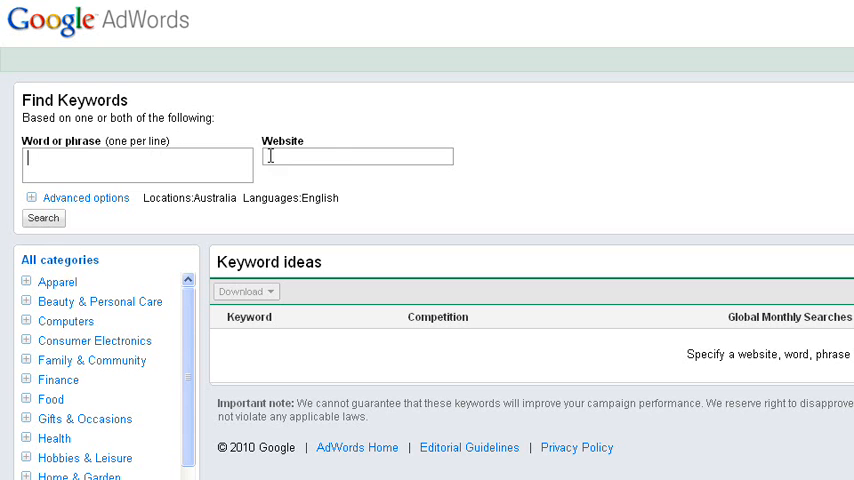
pyautogui.moveTo(336, 126)
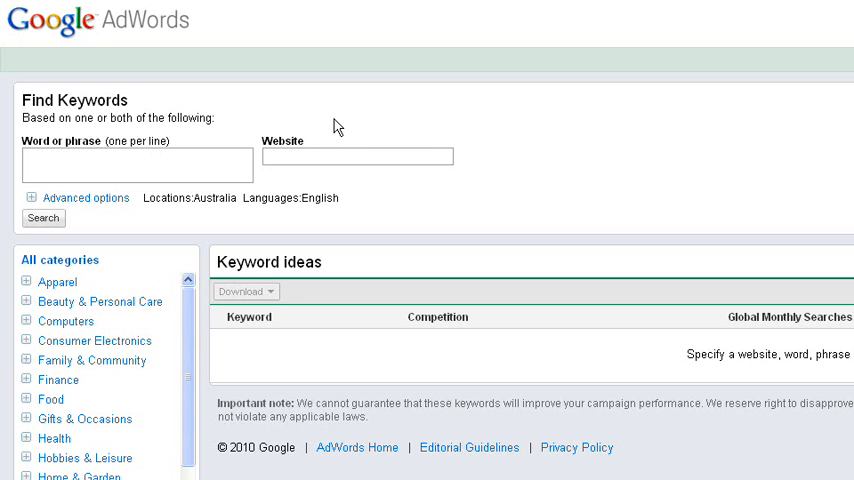
pyautogui.click(356, 156)
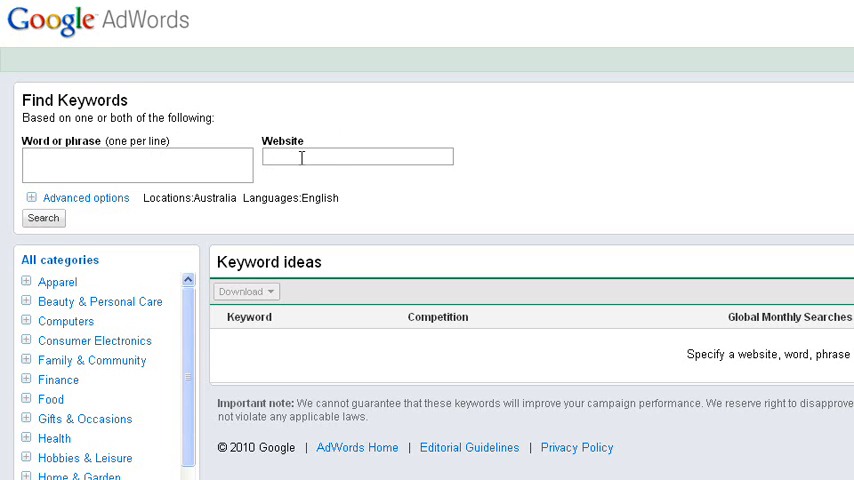
pyautogui.moveTo(310, 148)
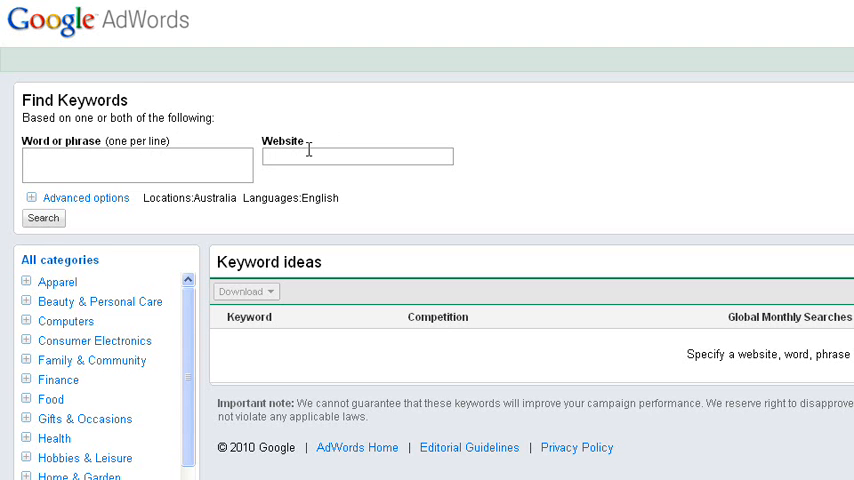
pyautogui.click(356, 156)
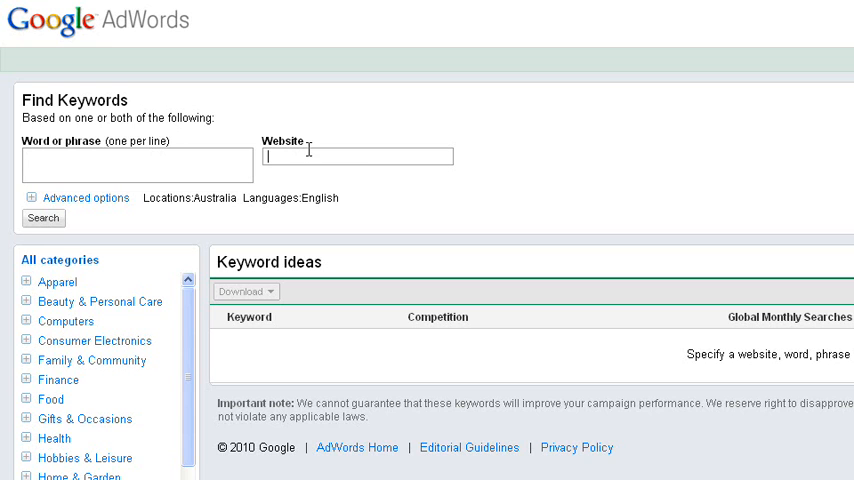
pyautogui.moveTo(364, 164)
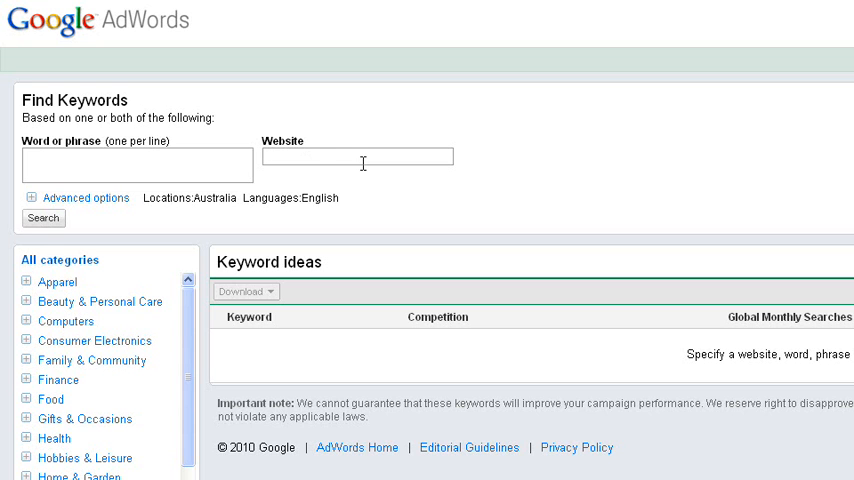
pyautogui.moveTo(268, 158)
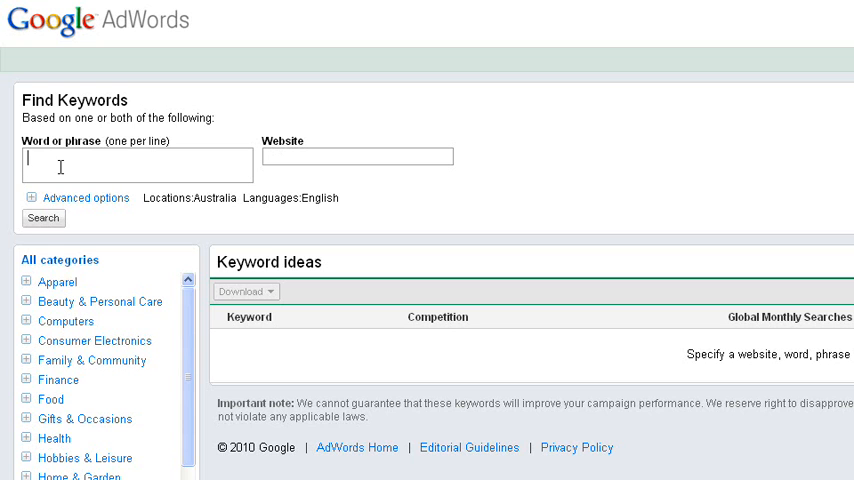
# Search for 'punk rock clothing' and review the keyword ideas with competition and monthly search counts
pyautogui.write('punk rock clothing')
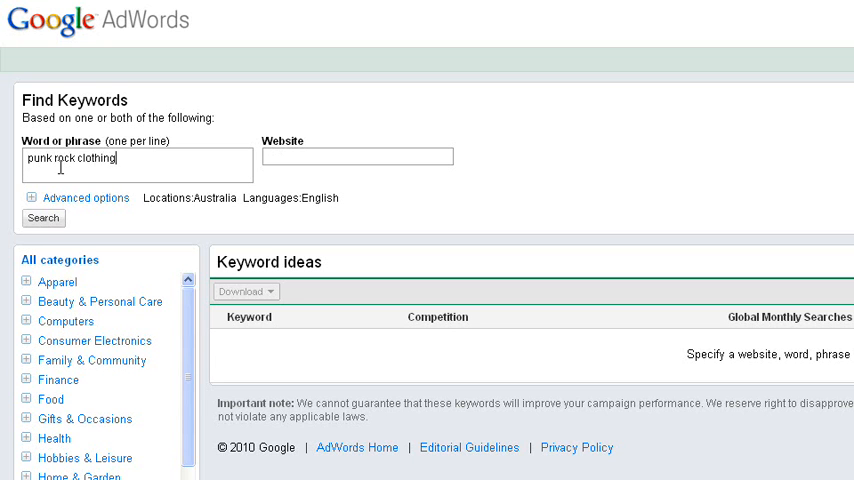
pyautogui.click(44, 216)
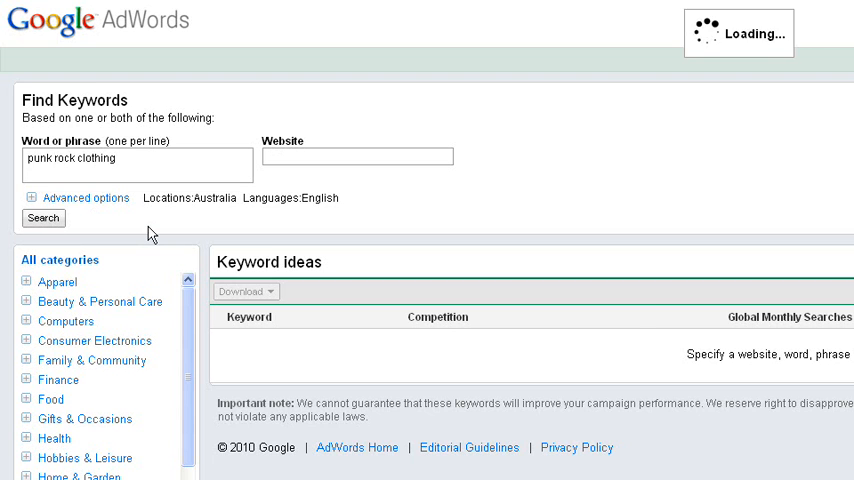
pyautogui.click(44, 218)
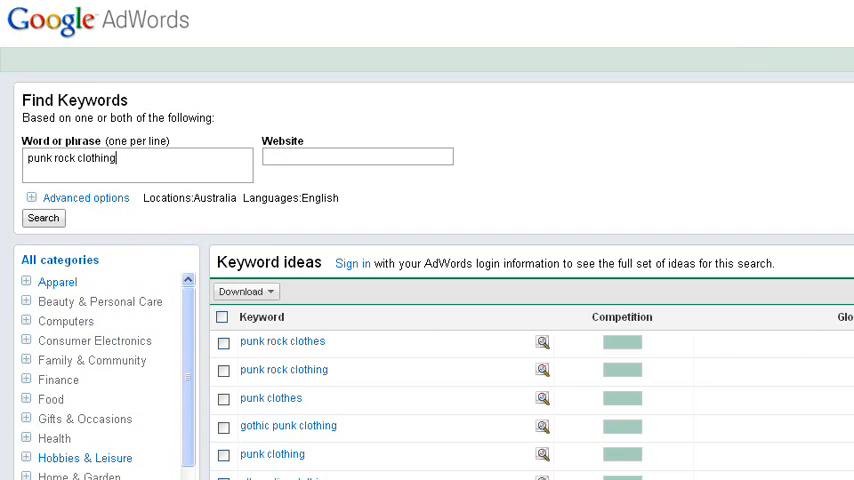
pyautogui.scroll(-3)
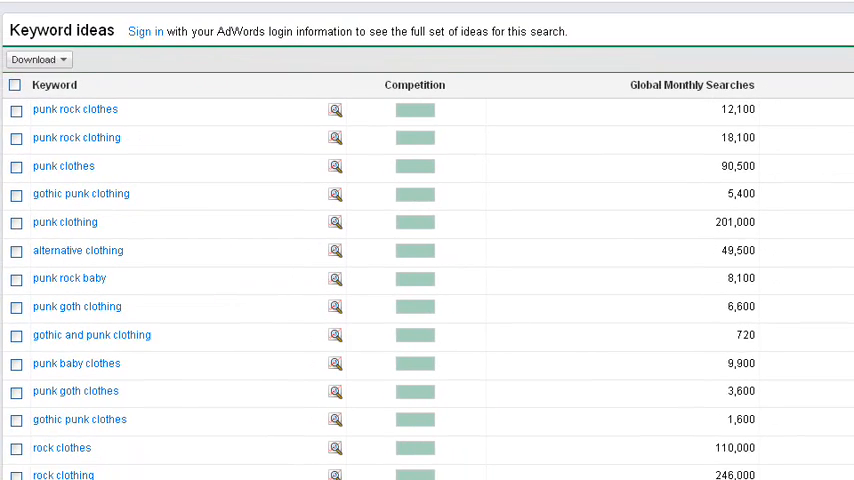
pyautogui.scroll(3)
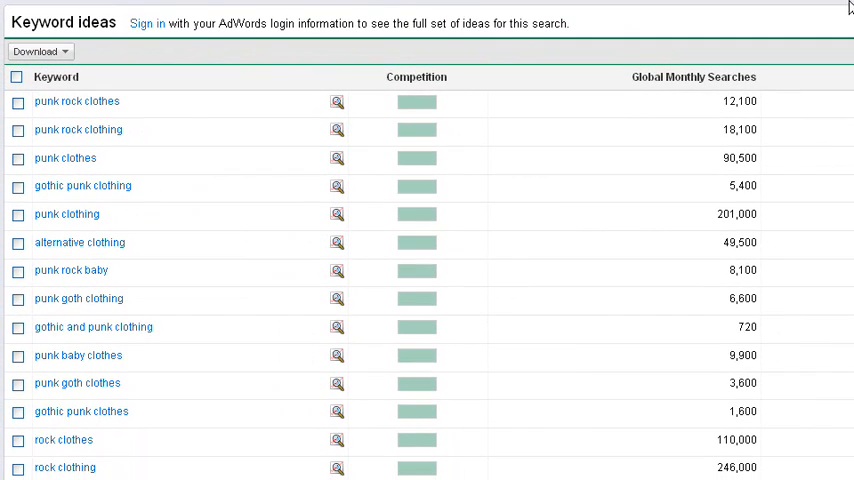
pyautogui.moveTo(96, 188)
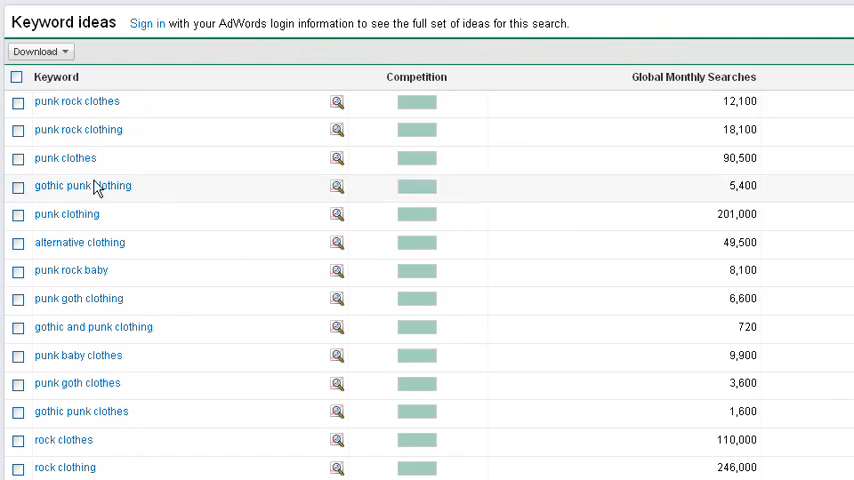
pyautogui.scroll(-3)
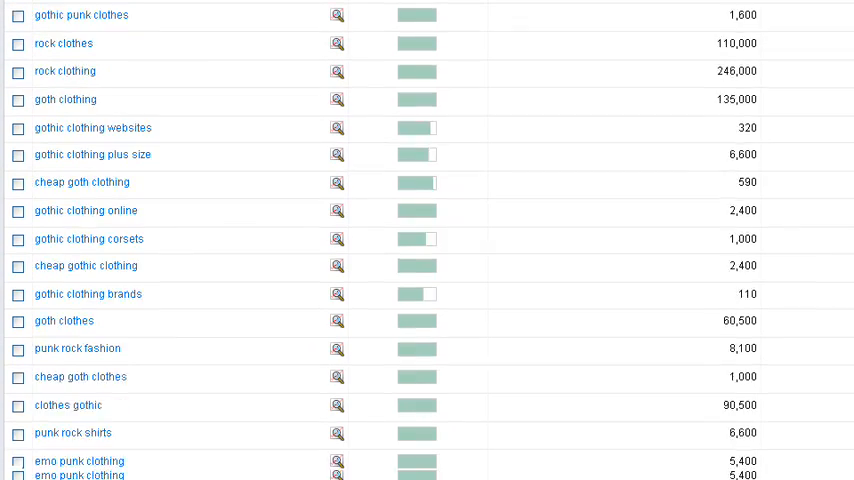
pyautogui.scroll(-3)
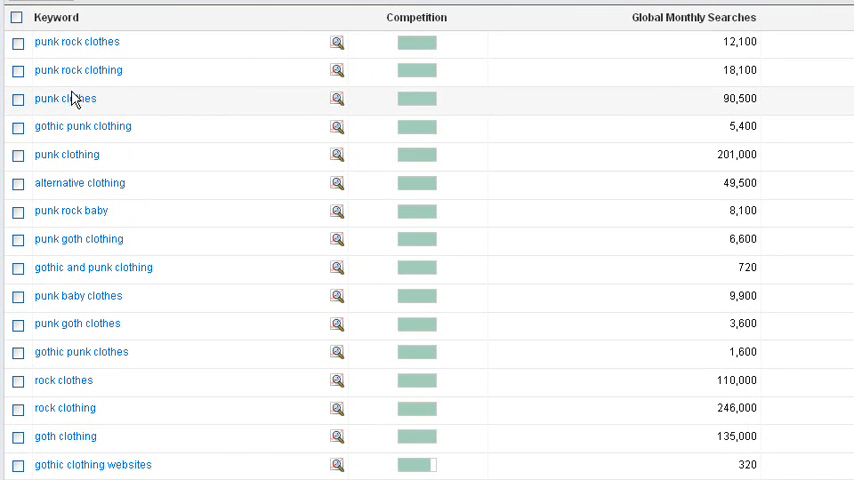
pyautogui.moveTo(76, 100)
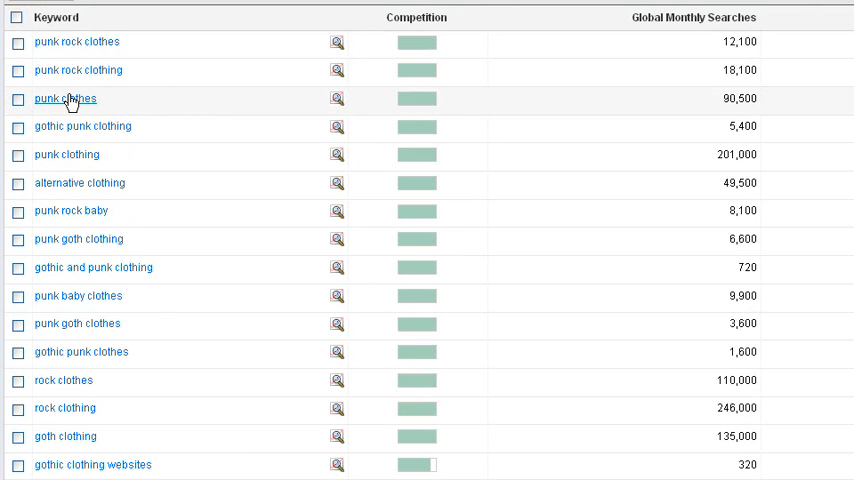
pyautogui.moveTo(108, 32)
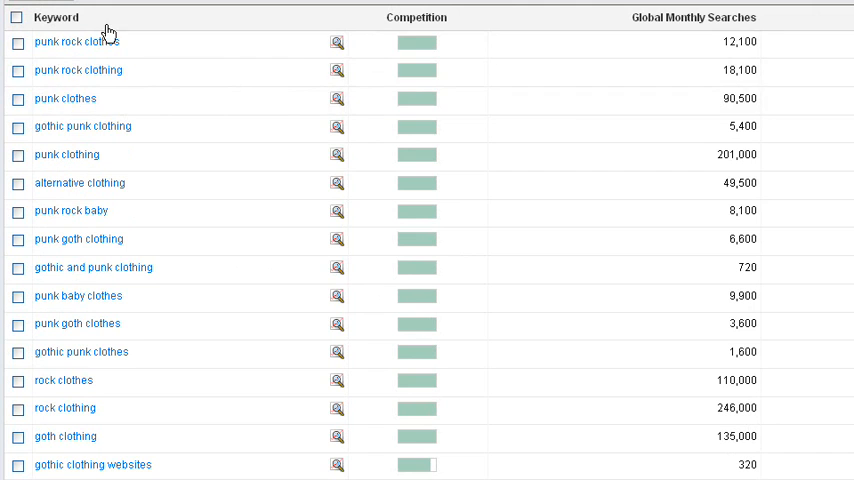
pyautogui.moveTo(120, 170)
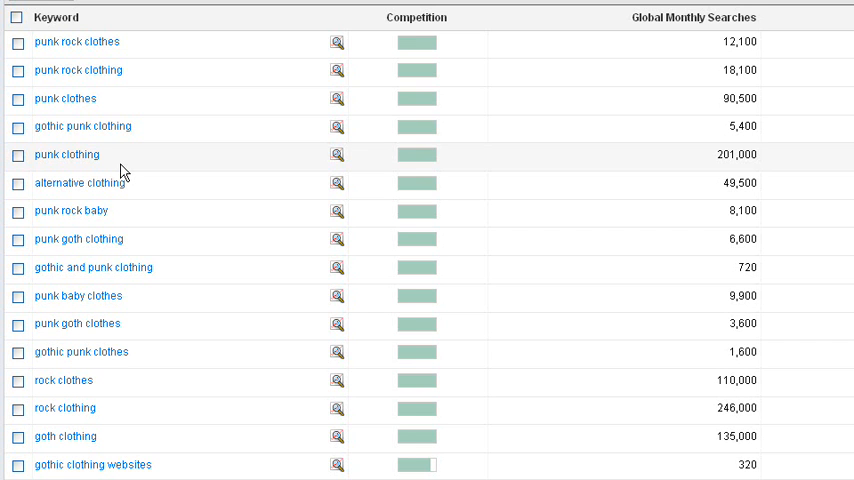
pyautogui.moveTo(516, 90)
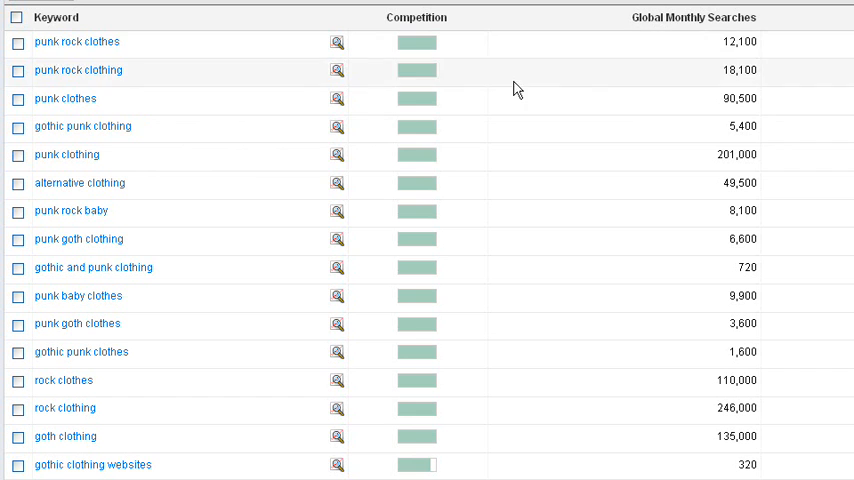
pyautogui.moveTo(378, 68)
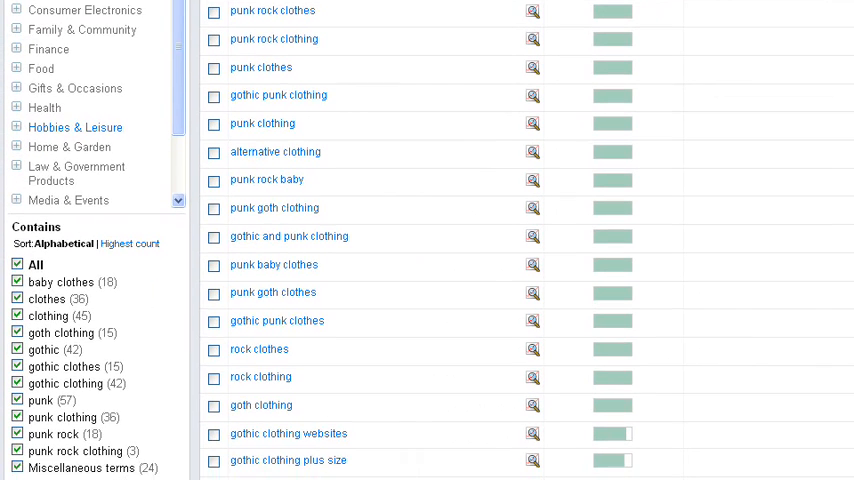
# Narrow the keyword ideas with Contains filters punk clothing, goth clothing and gothic clothing
pyautogui.scroll(-3)
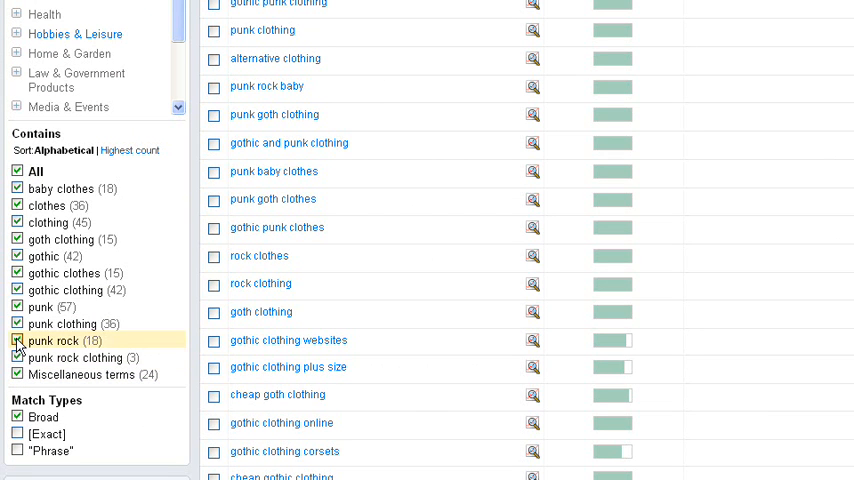
pyautogui.moveTo(40, 256)
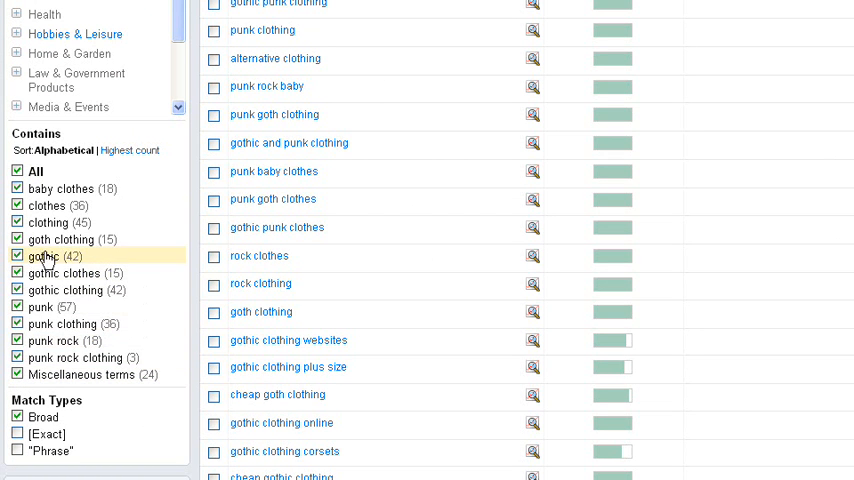
pyautogui.moveTo(44, 240)
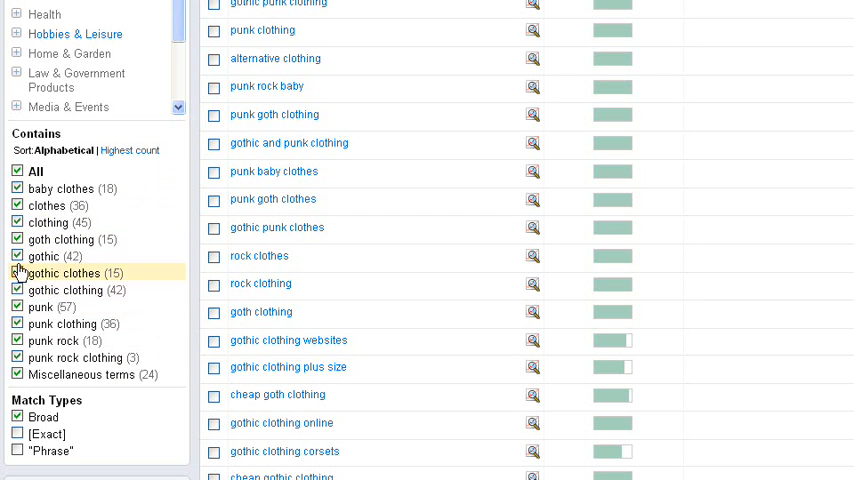
pyautogui.moveTo(112, 188)
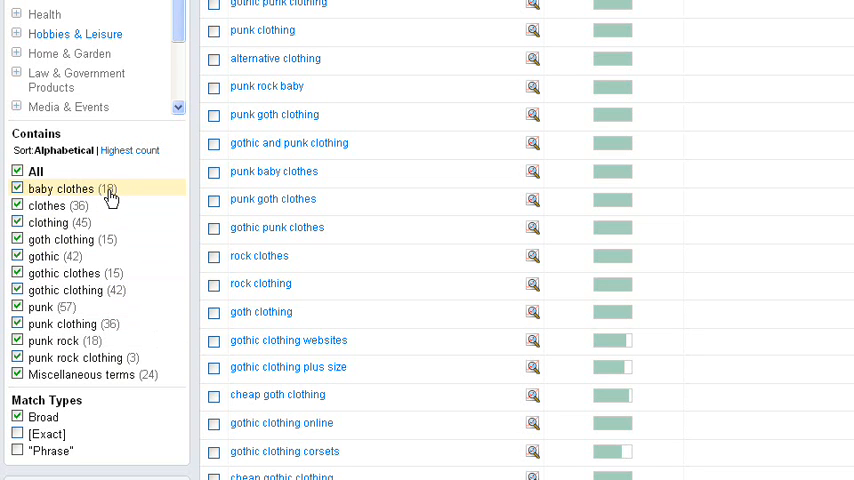
pyautogui.moveTo(100, 190)
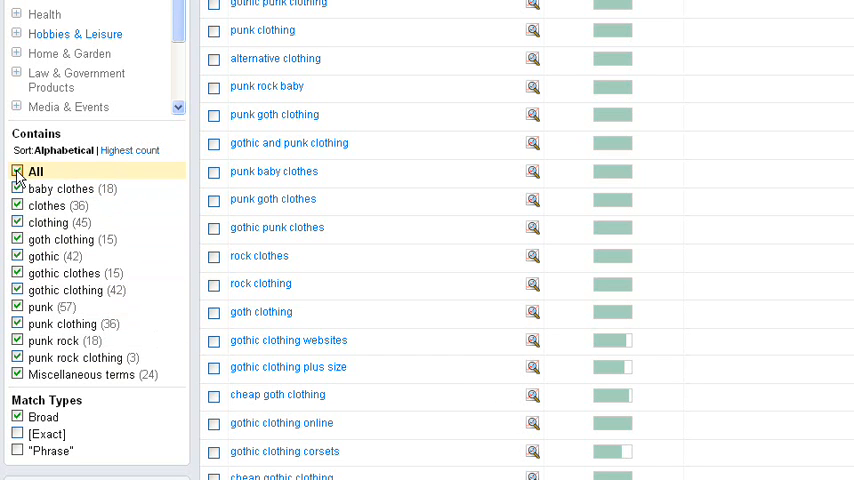
pyautogui.click(16, 172)
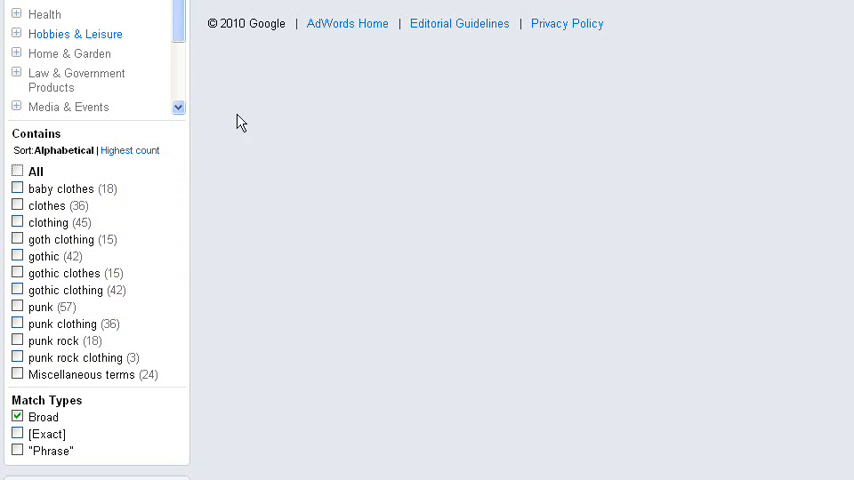
pyautogui.moveTo(292, 178)
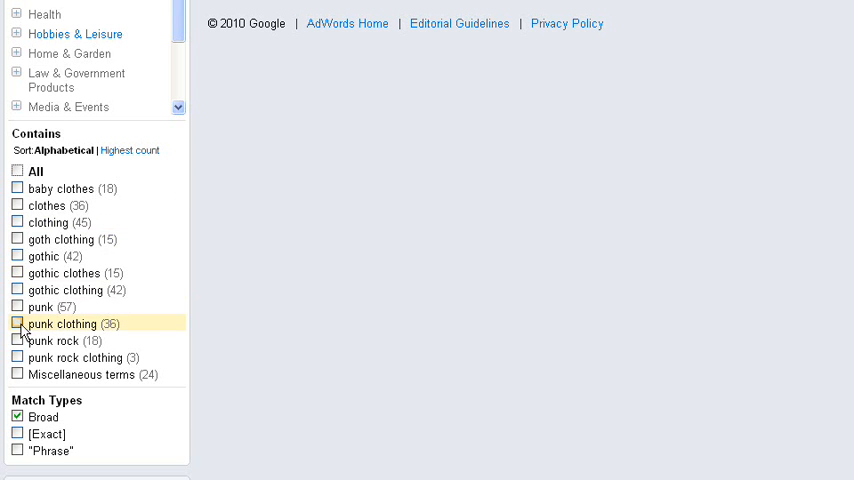
pyautogui.click(16, 324)
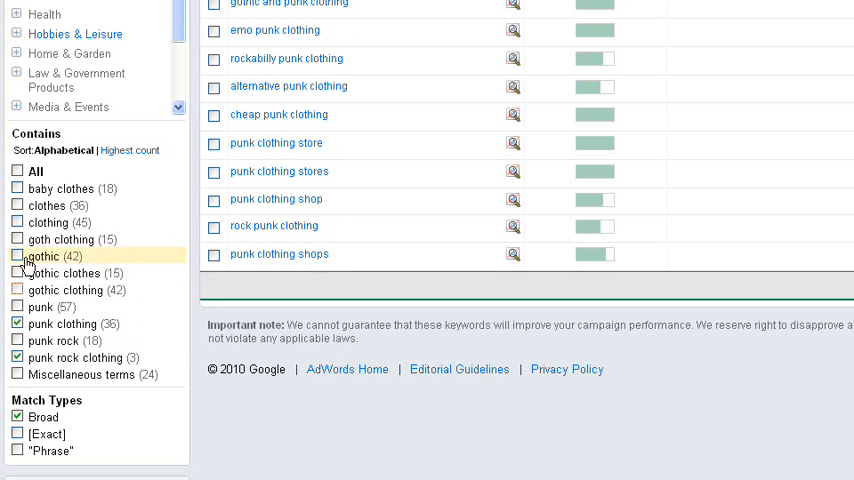
pyautogui.click(16, 288)
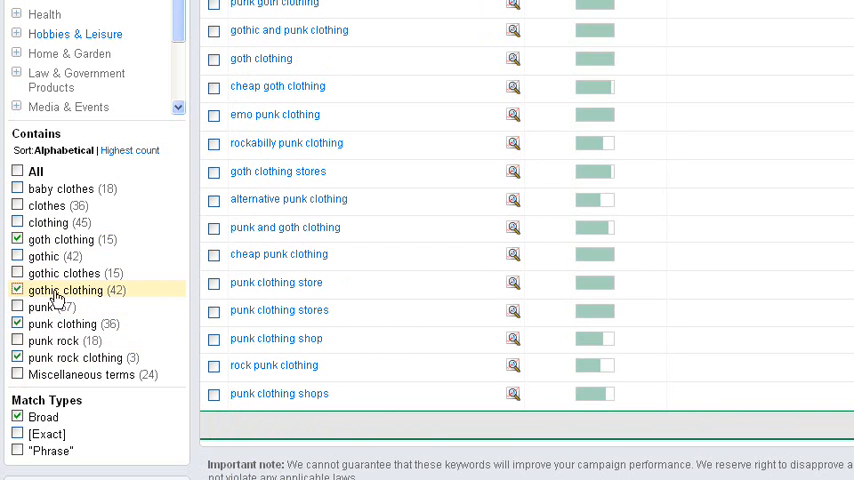
pyautogui.click(16, 256)
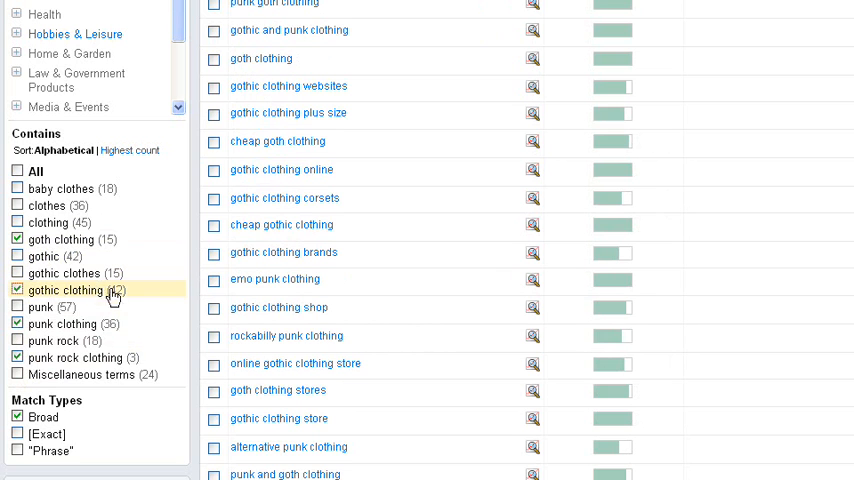
pyautogui.moveTo(112, 364)
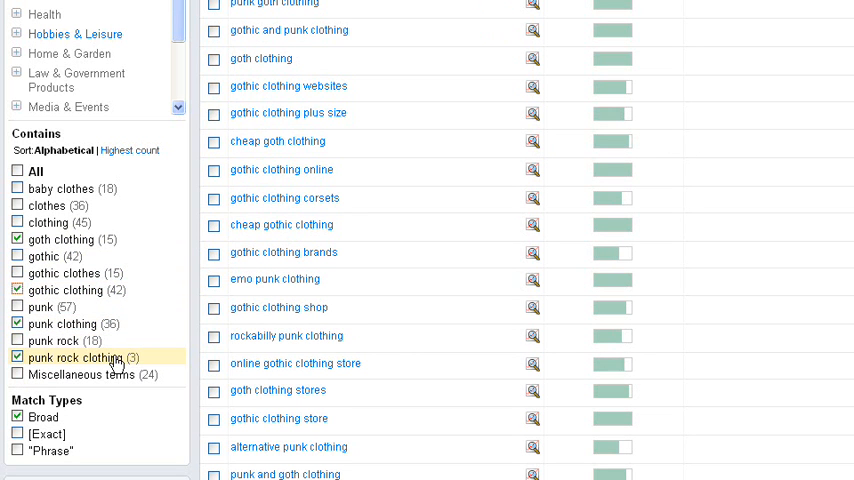
pyautogui.moveTo(68, 188)
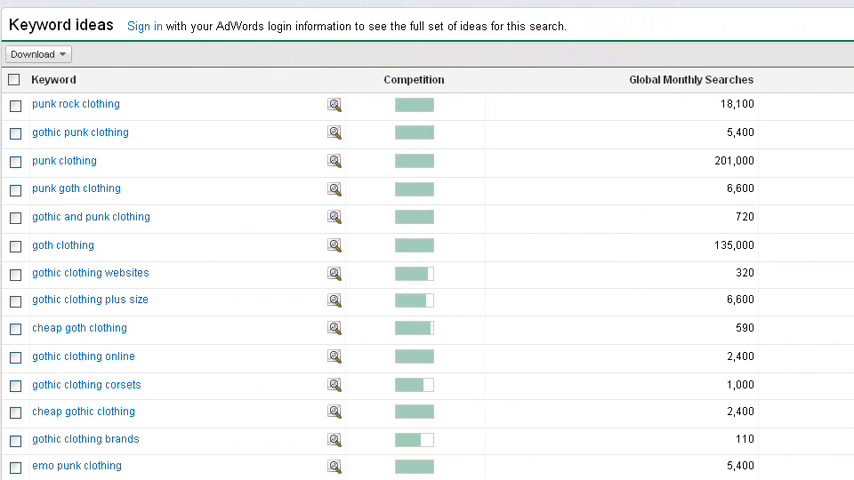
pyautogui.hscroll(3)
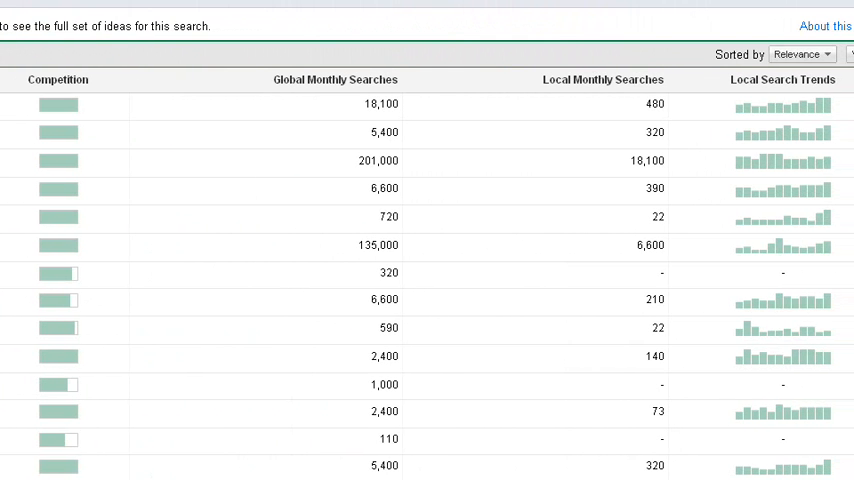
pyautogui.scroll(3)
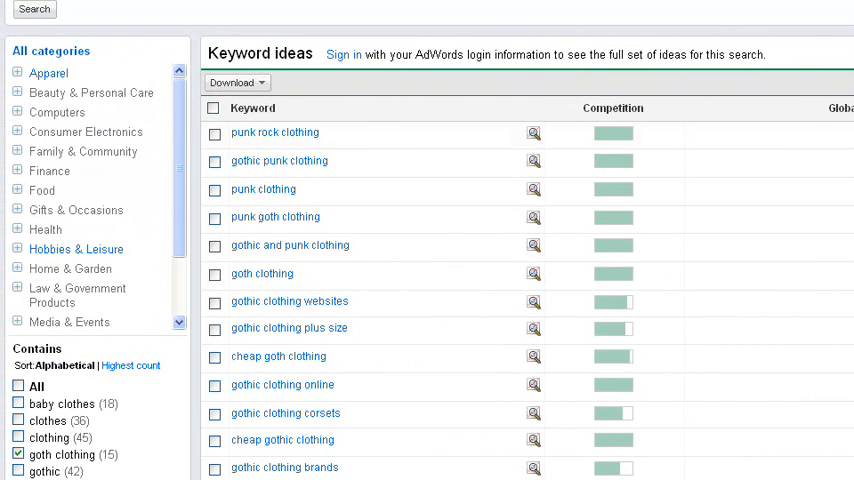
pyautogui.scroll(3)
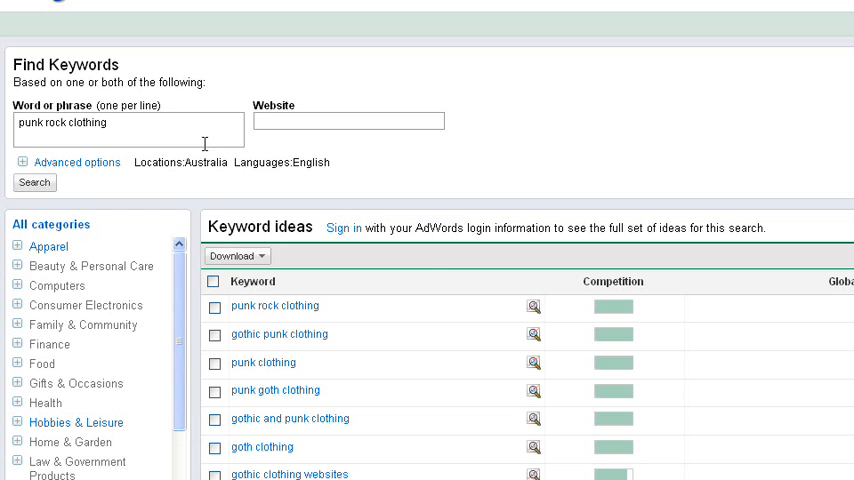
# Expand the advanced options showing location Australia and language English
pyautogui.click(76, 160)
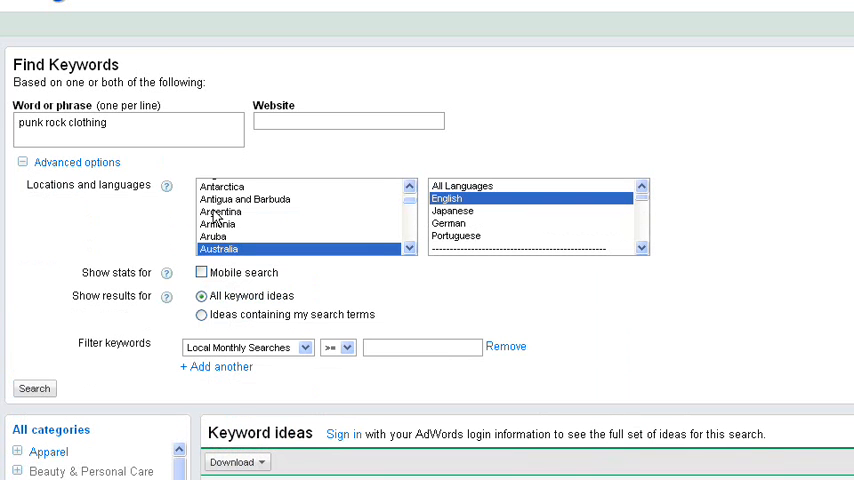
pyautogui.moveTo(264, 244)
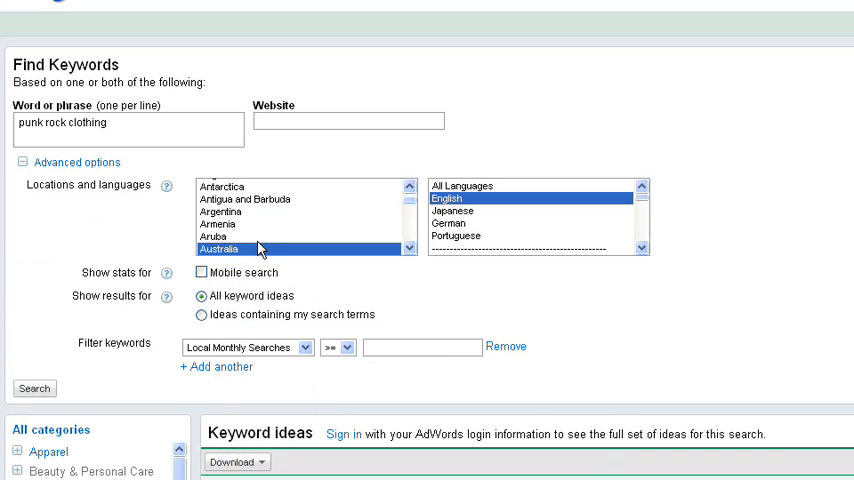
pyautogui.moveTo(246, 252)
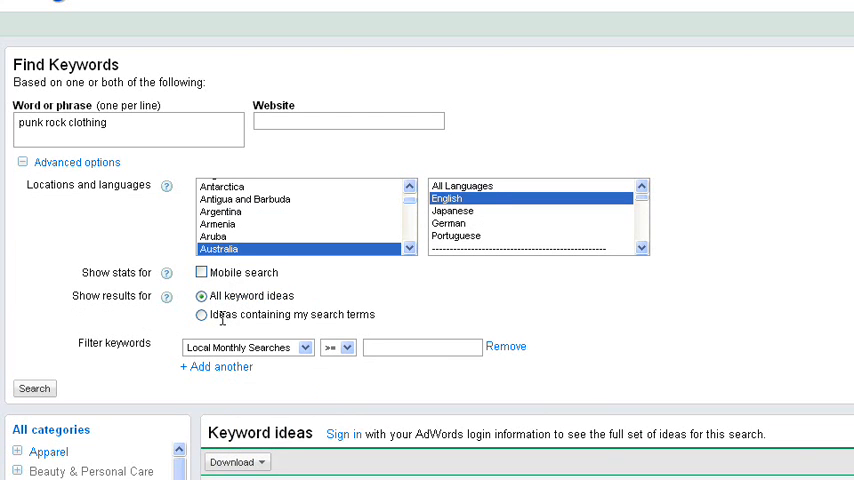
pyautogui.moveTo(244, 296)
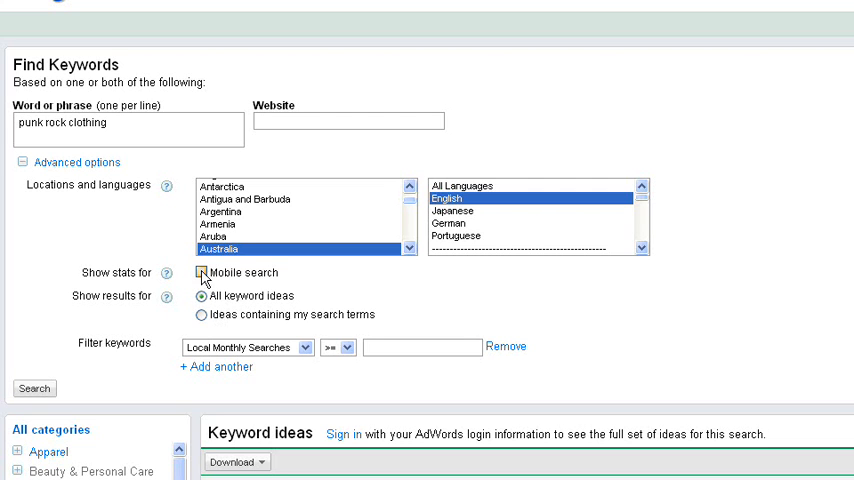
# Show Mobile search statistics for the keyword ideas, mostly under 10 local monthly searches
pyautogui.click(200, 272)
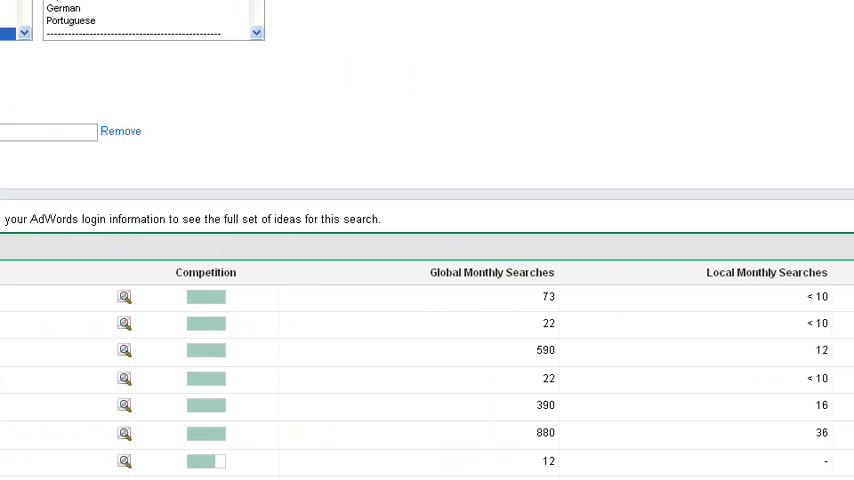
pyautogui.scroll(-3)
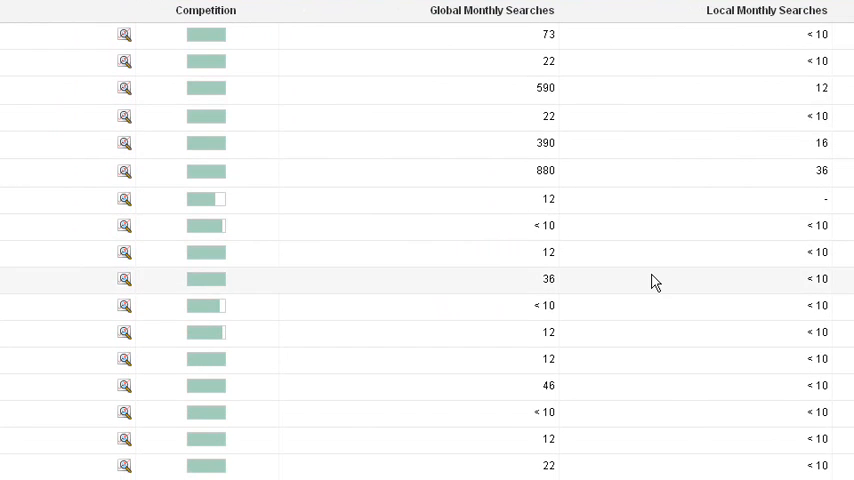
pyautogui.moveTo(528, 142)
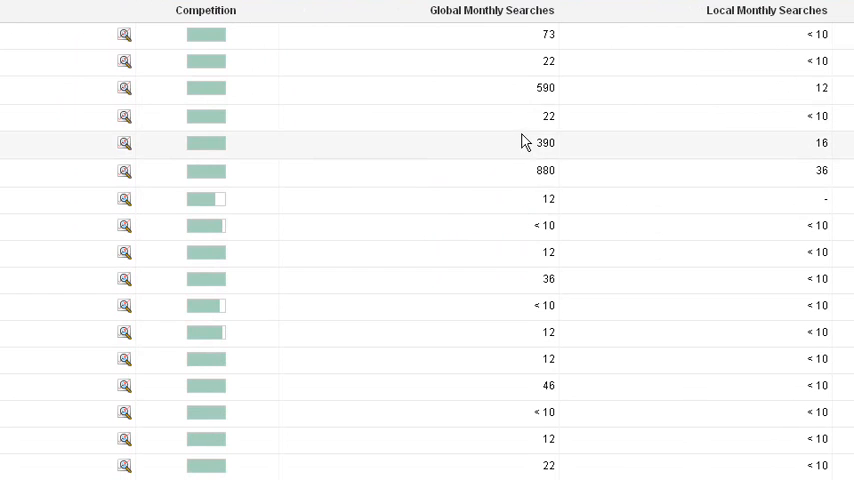
pyautogui.moveTo(512, 144)
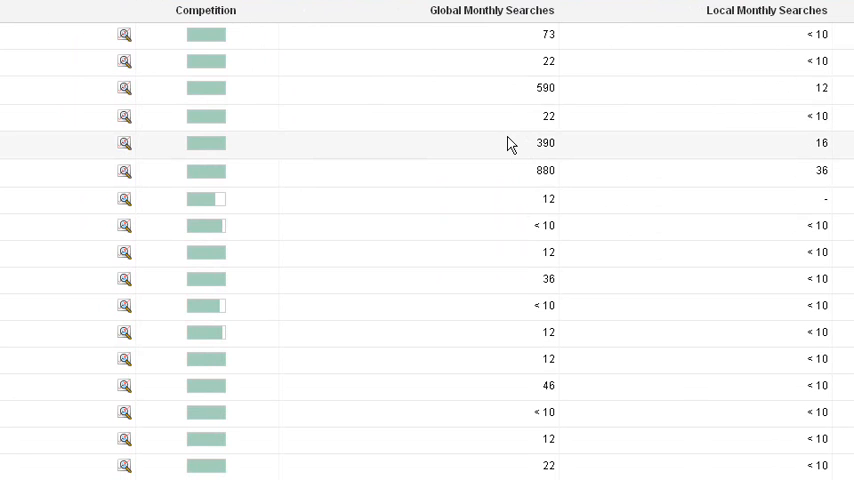
pyautogui.moveTo(556, 128)
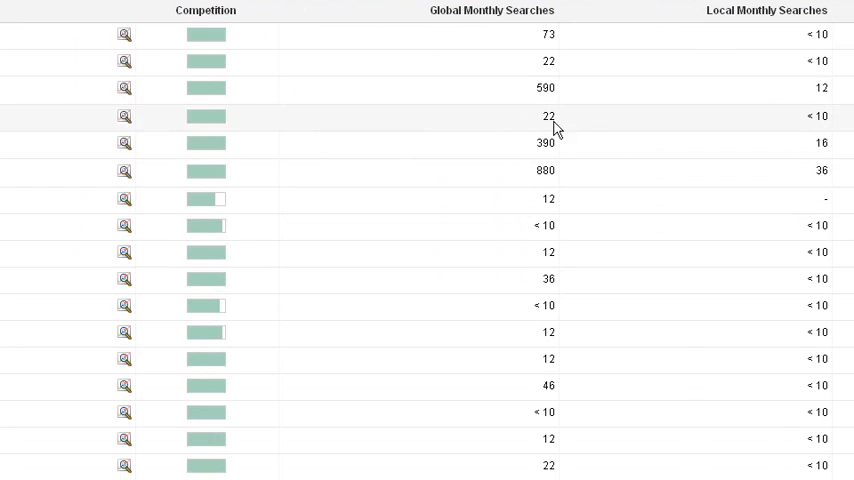
pyautogui.moveTo(732, 130)
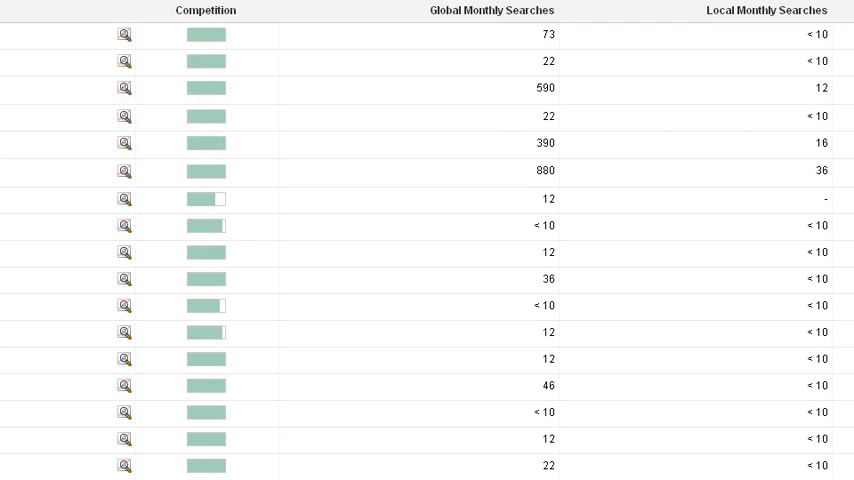
pyautogui.moveTo(848, 8)
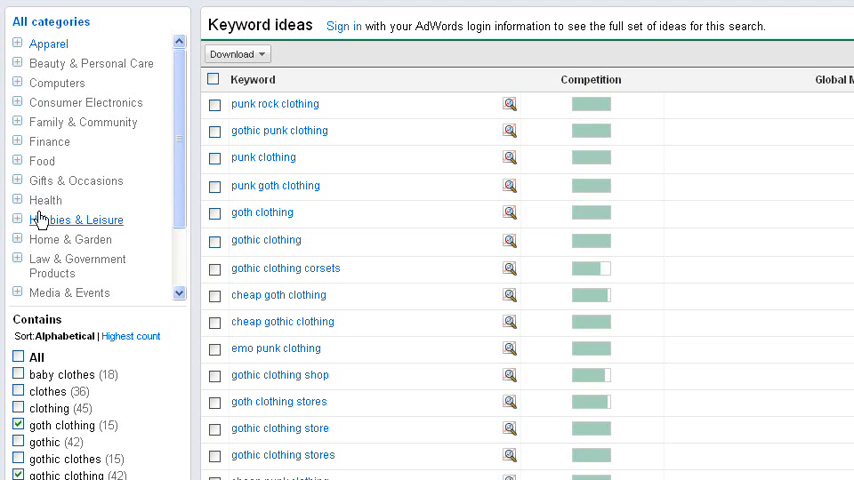
pyautogui.moveTo(48, 164)
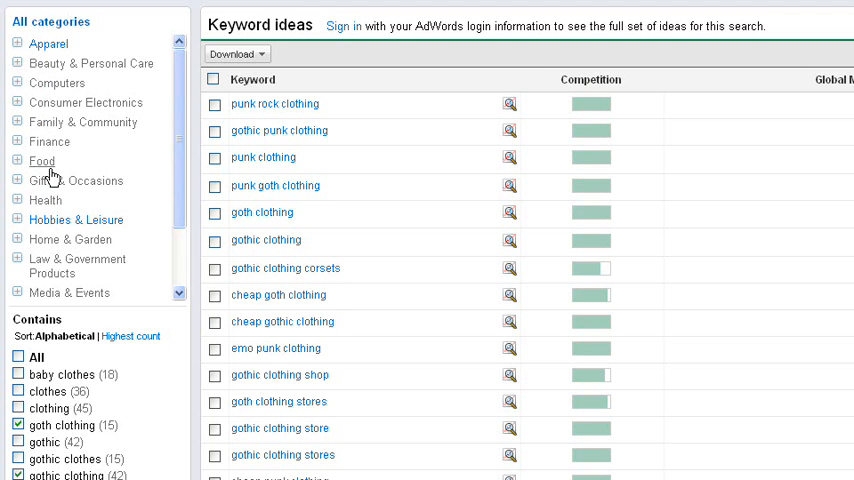
pyautogui.moveTo(62, 222)
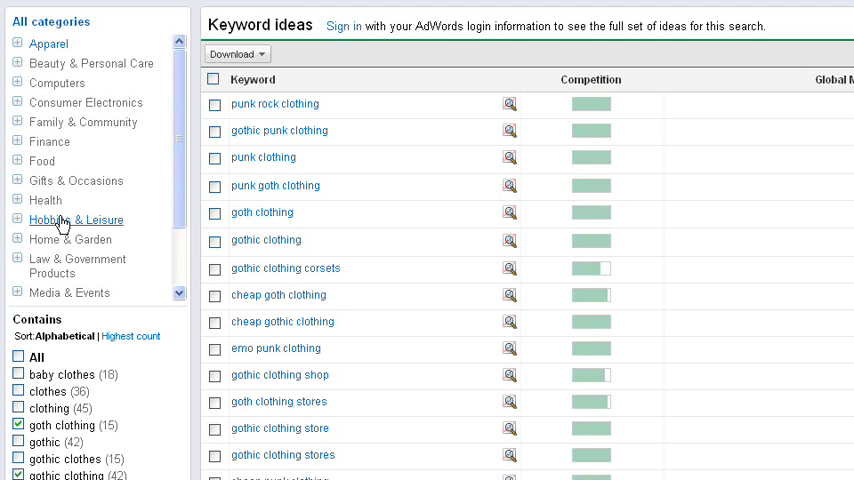
pyautogui.moveTo(28, 224)
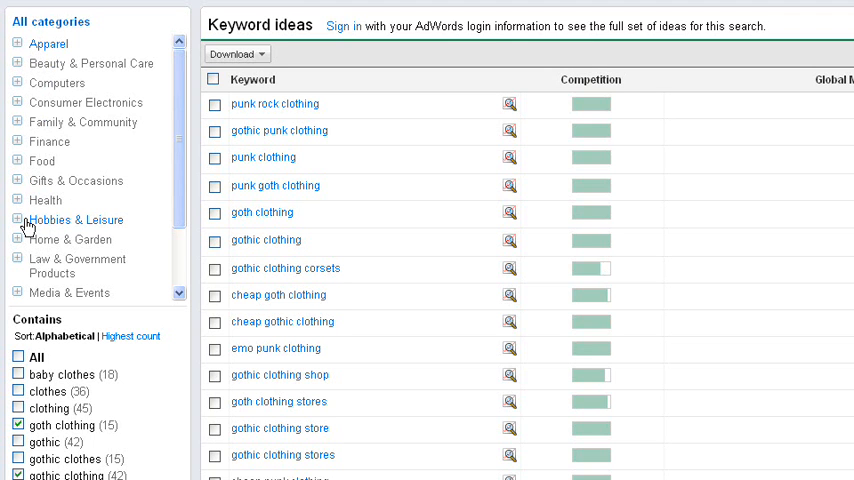
pyautogui.moveTo(280, 300)
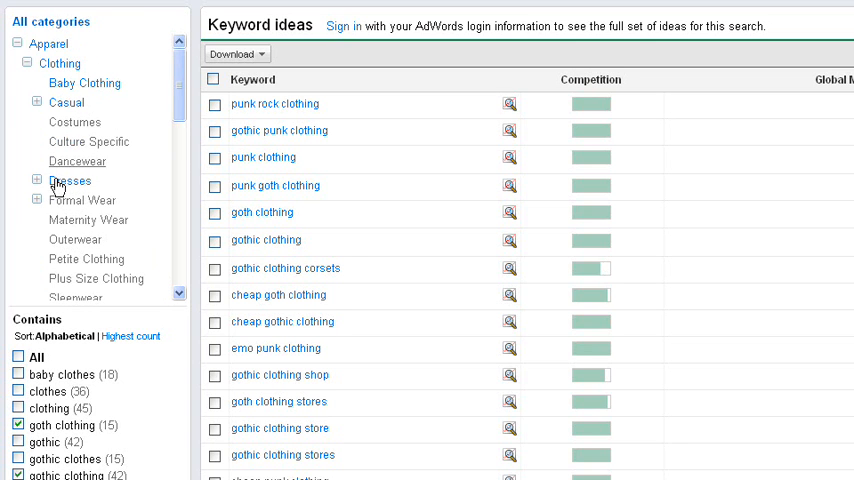
pyautogui.moveTo(88, 140)
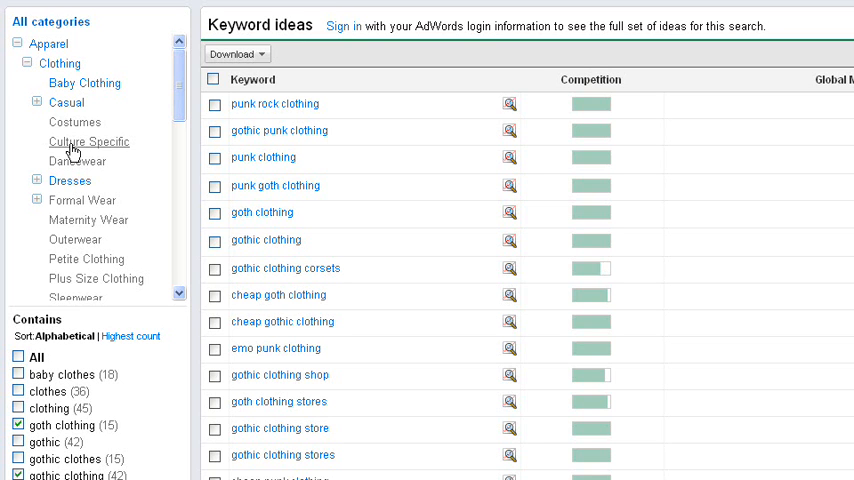
pyautogui.moveTo(38, 152)
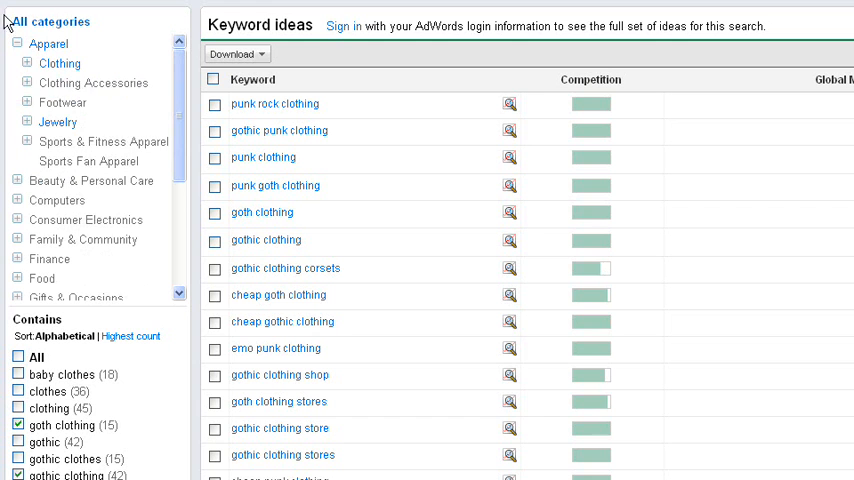
pyautogui.scroll(-3)
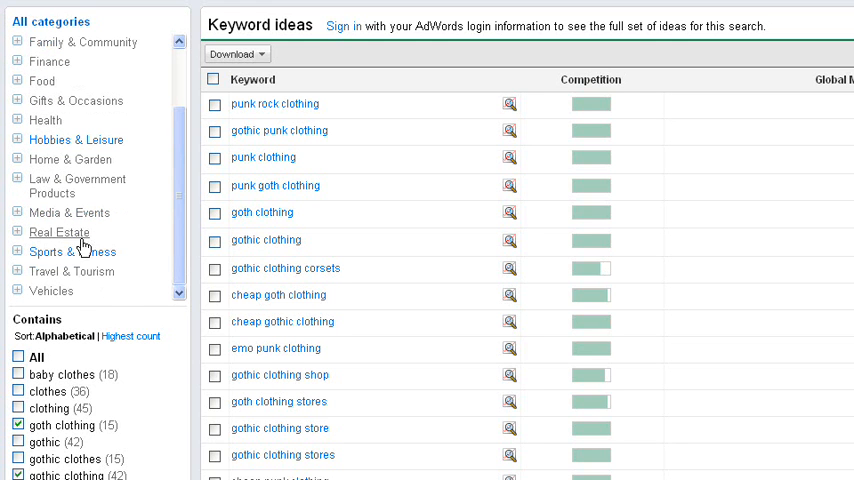
pyautogui.moveTo(72, 252)
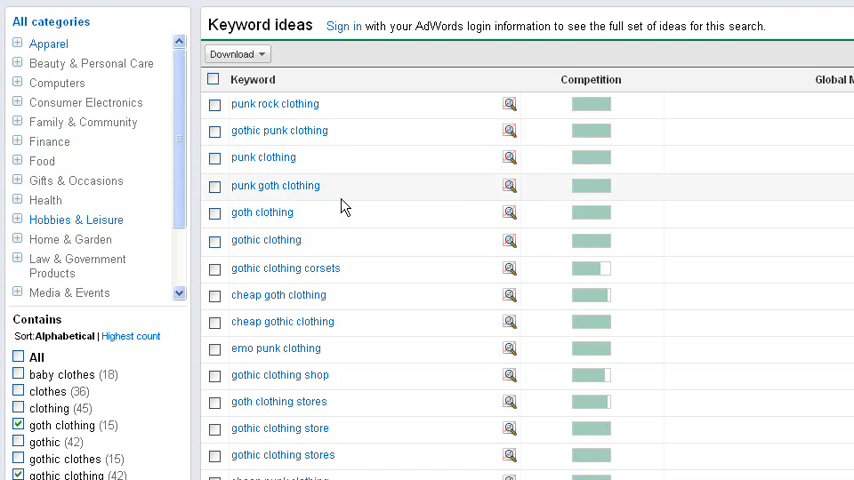
pyautogui.moveTo(400, 208)
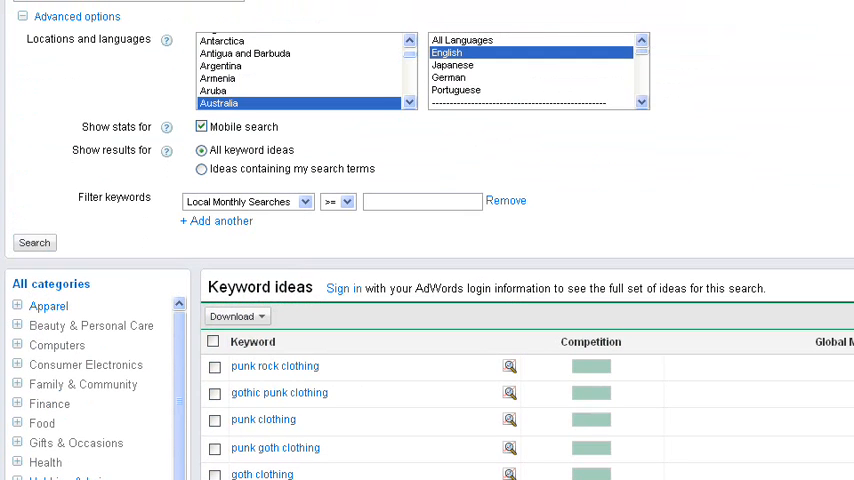
pyautogui.scroll(3)
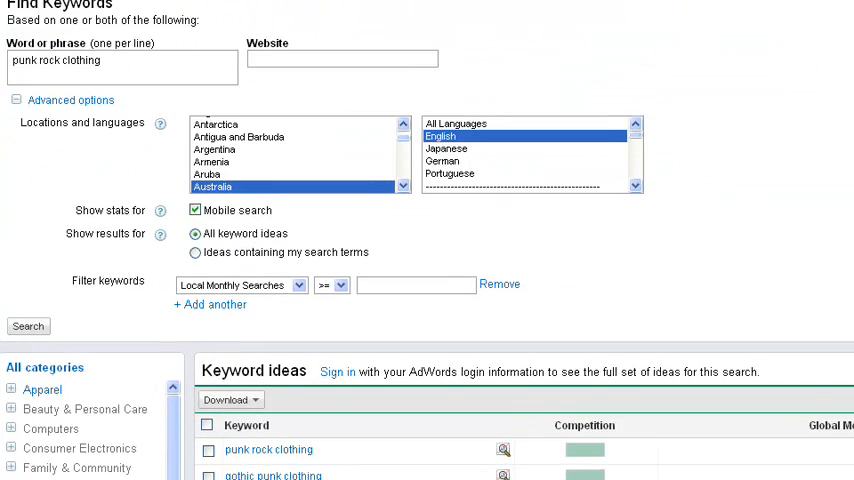